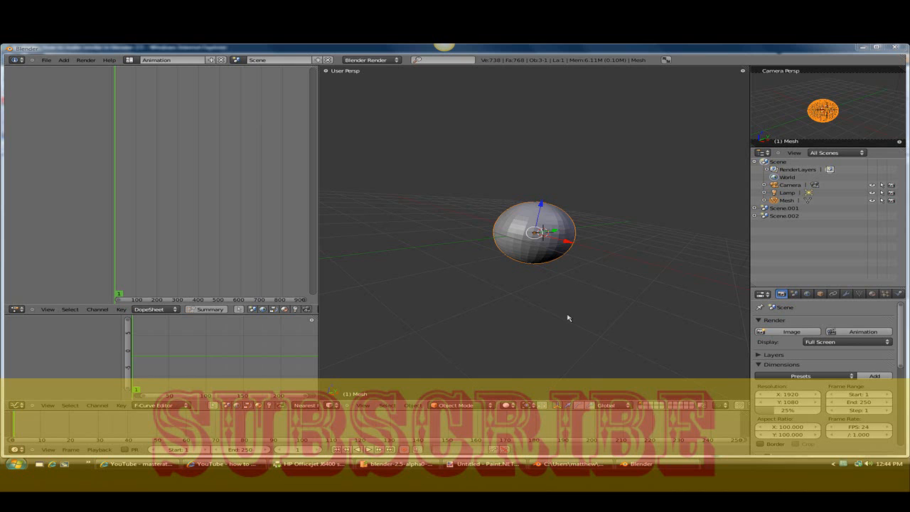
mouse_move(572, 319)
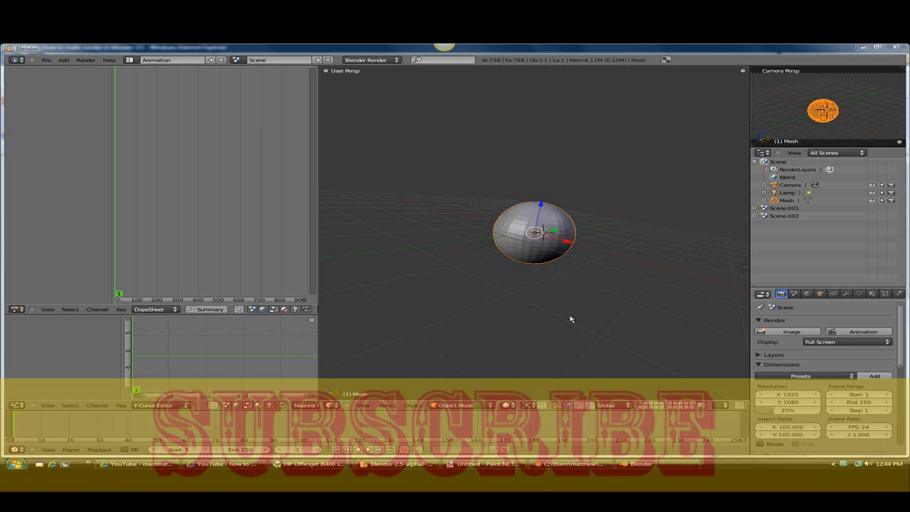
mouse_move(503, 208)
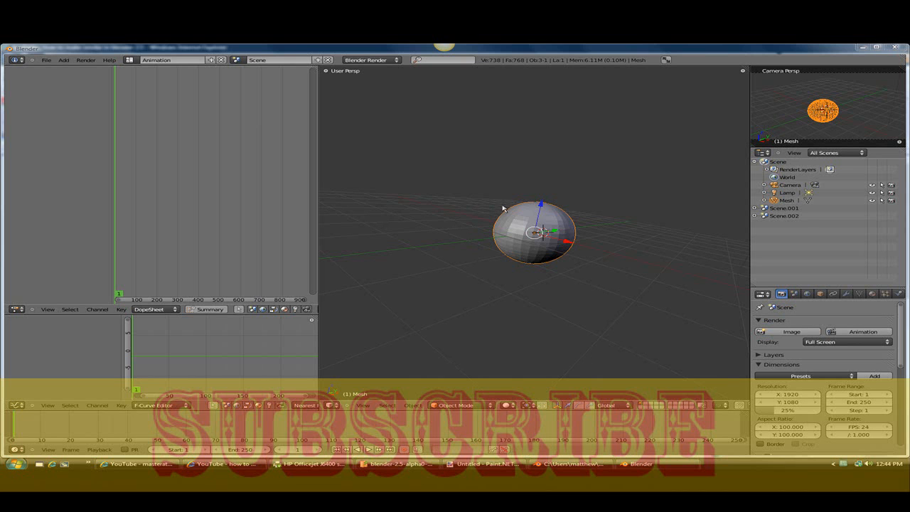
mouse_move(310, 245)
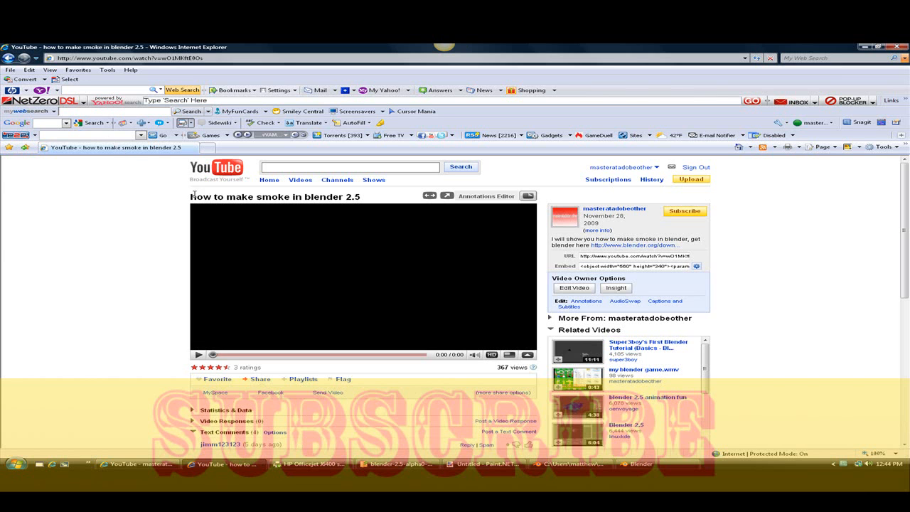
Step: Switch from the Internet Explorer YouTube page back to the Blender window with the sphere
double_click(271, 197)
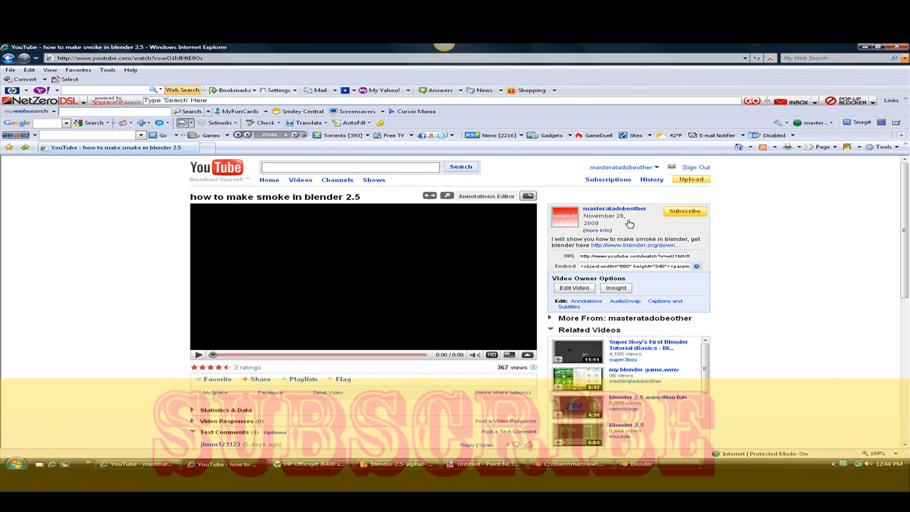
mouse_move(574, 222)
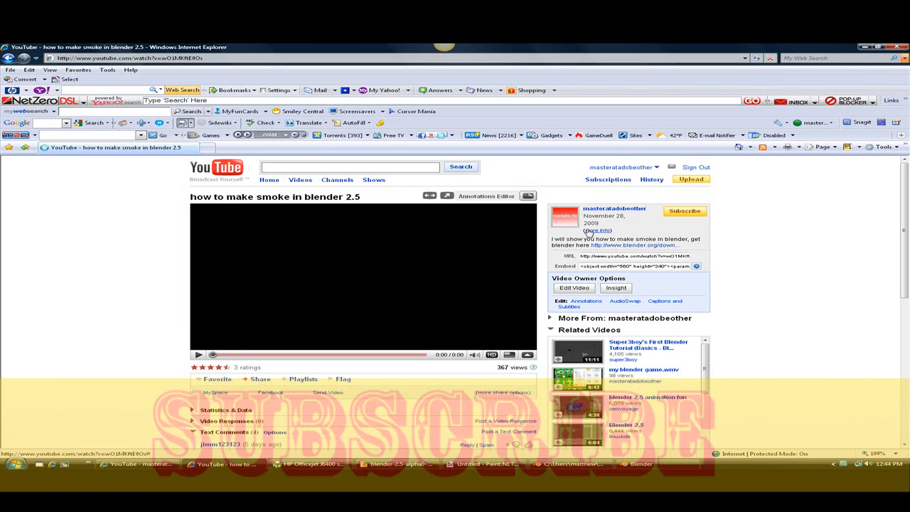
left_click(614, 208)
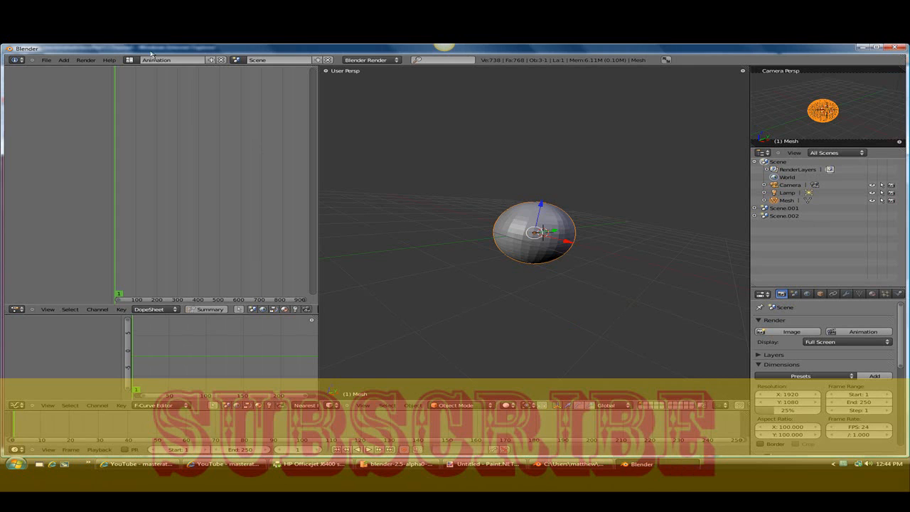
left_click(130, 59)
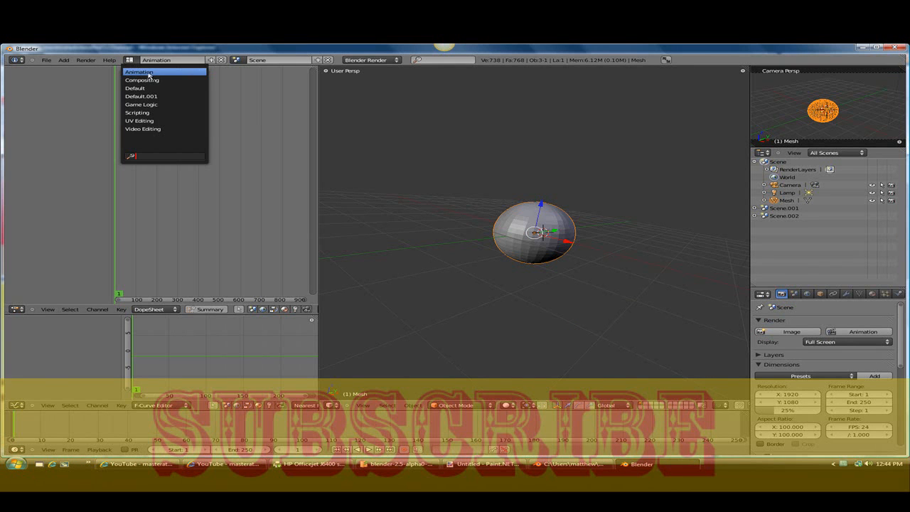
left_click(148, 71)
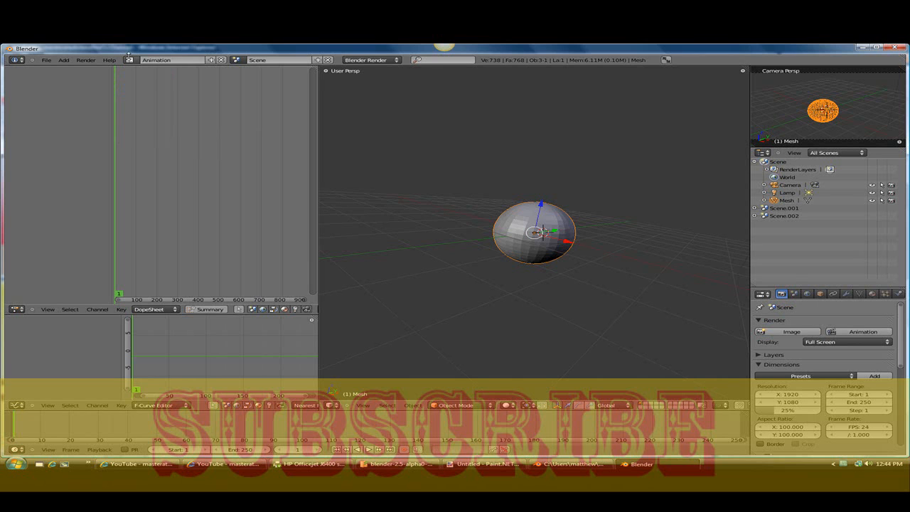
left_click(128, 59)
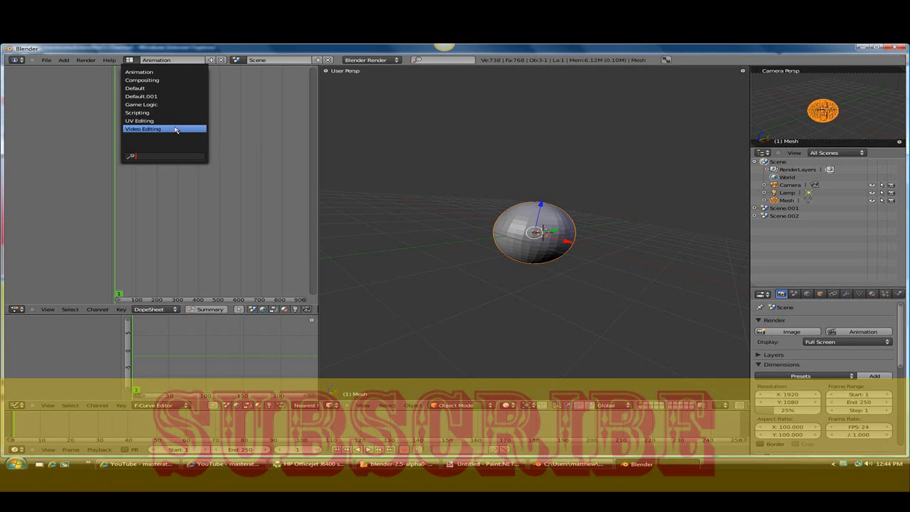
mouse_move(179, 126)
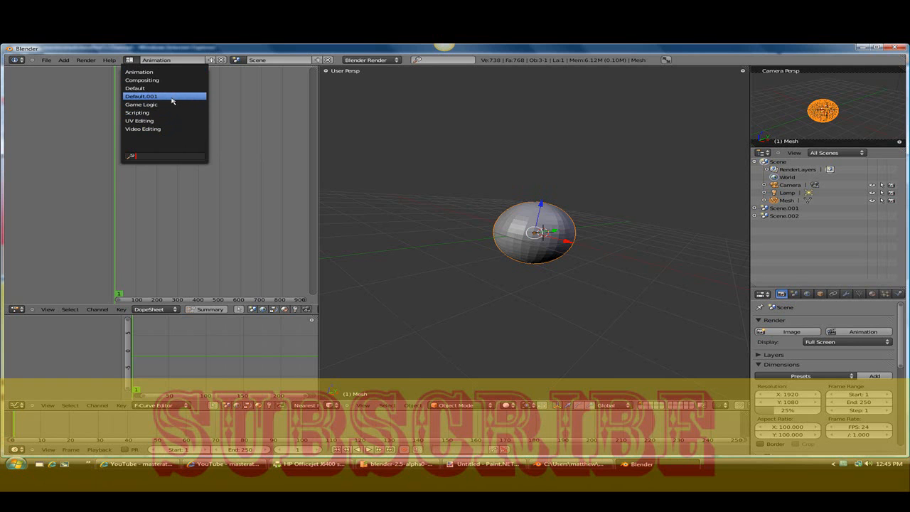
mouse_move(150, 72)
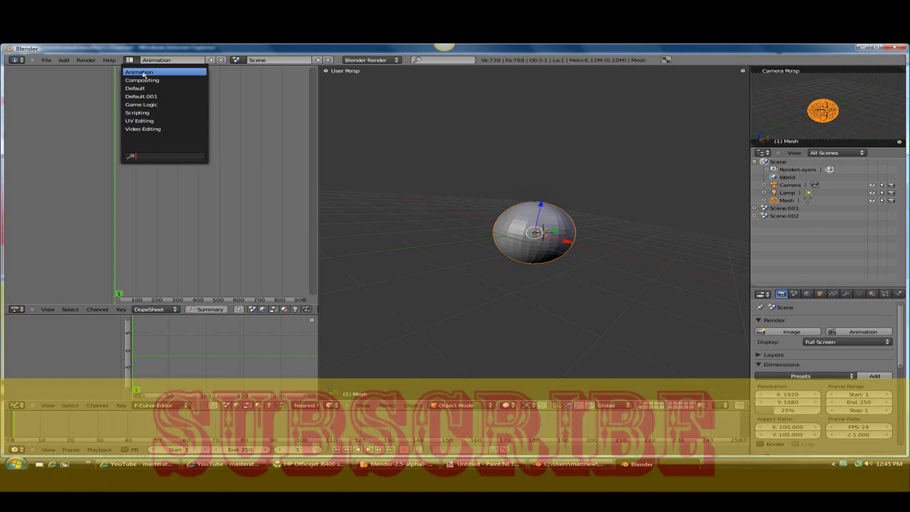
left_click(145, 97)
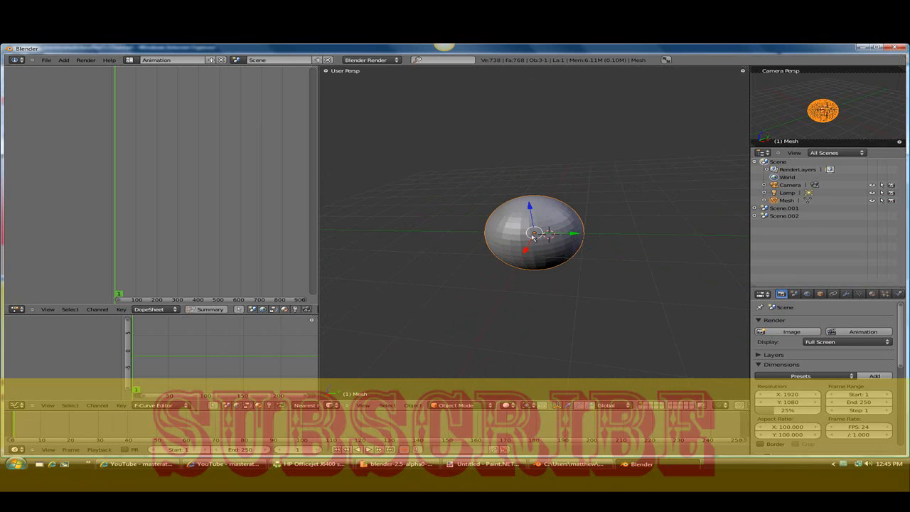
mouse_move(278, 230)
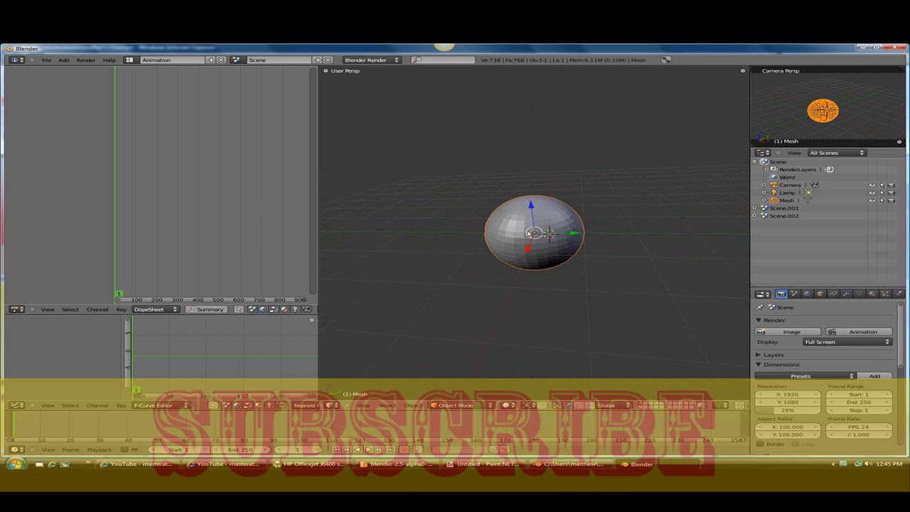
Step: Zoom in and orbit the 3D View to look straight down on the sphere
scroll("up", 3)
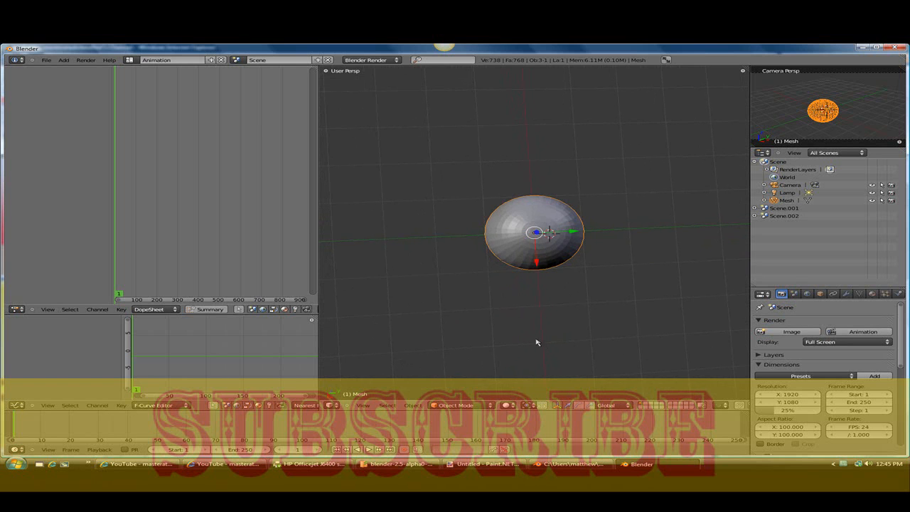
left_click_drag(538, 231, 538, 264)
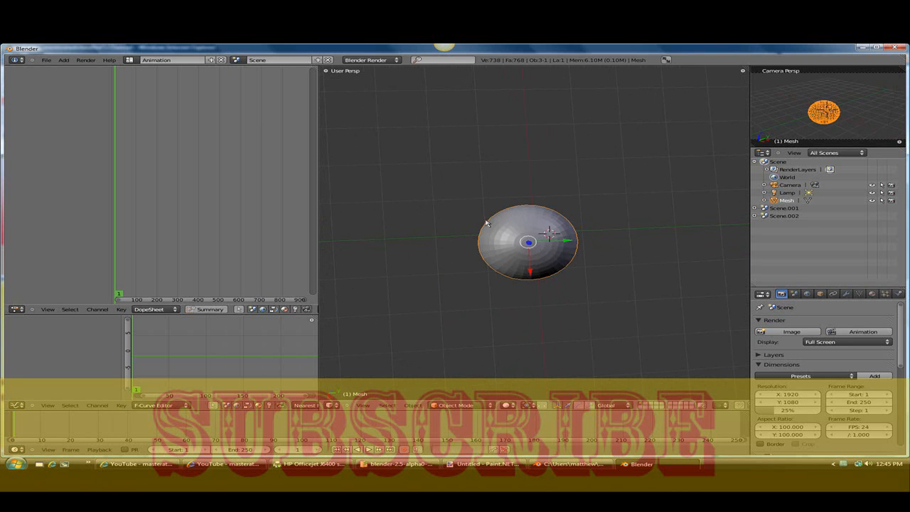
Step: Insert a Location keyframe at the start frame, then another after raising the sphere later
key("i")
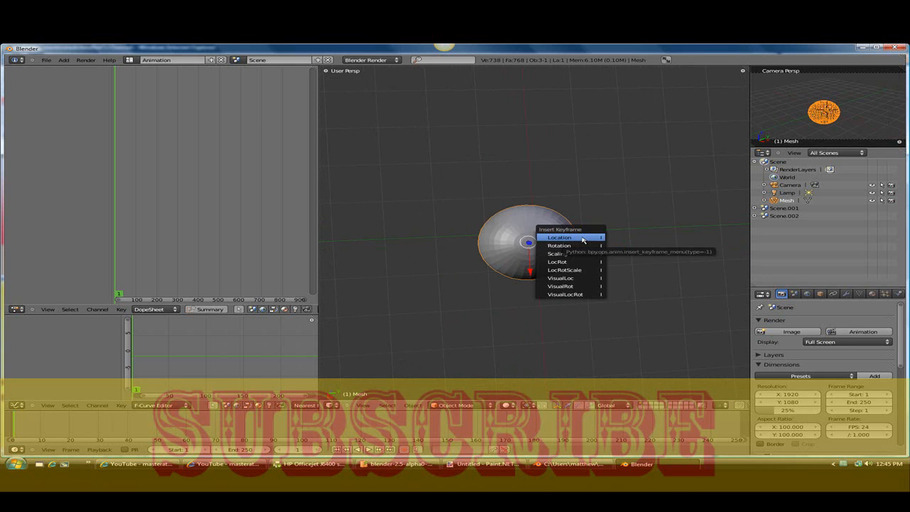
left_click(560, 236)
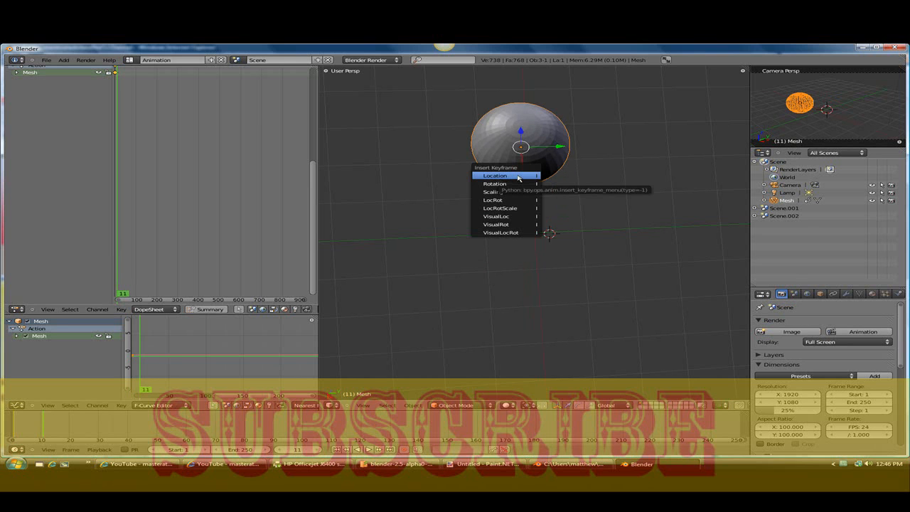
left_click(492, 176)
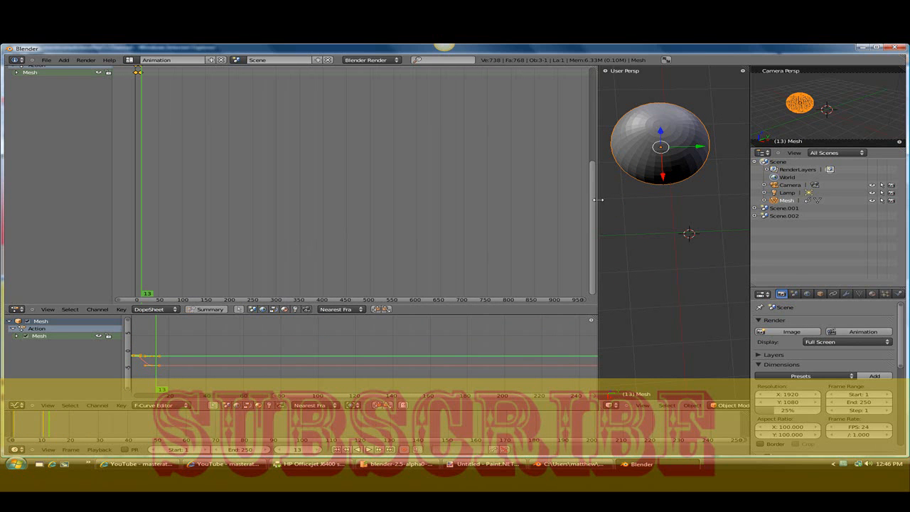
Step: Widen the 3D View and grab the sphere further upward at a later frame
left_click_drag(600, 199, 558, 211)
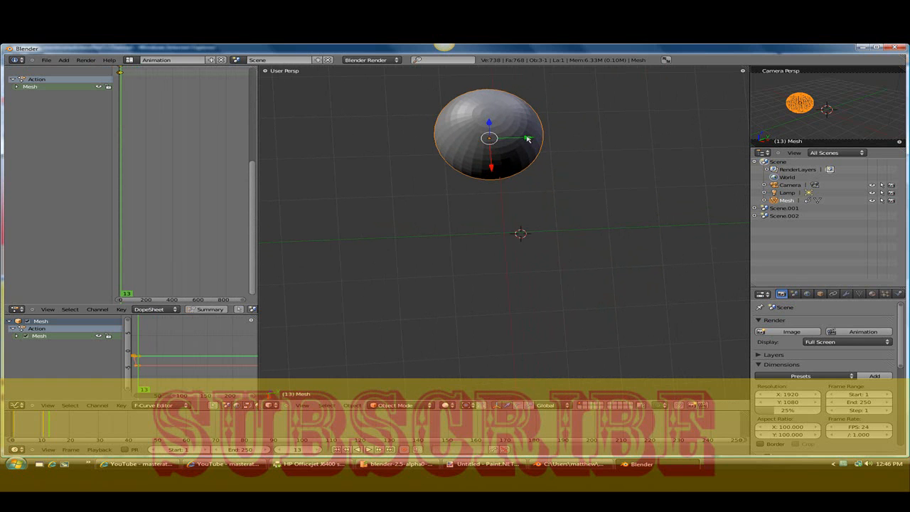
mouse_move(356, 179)
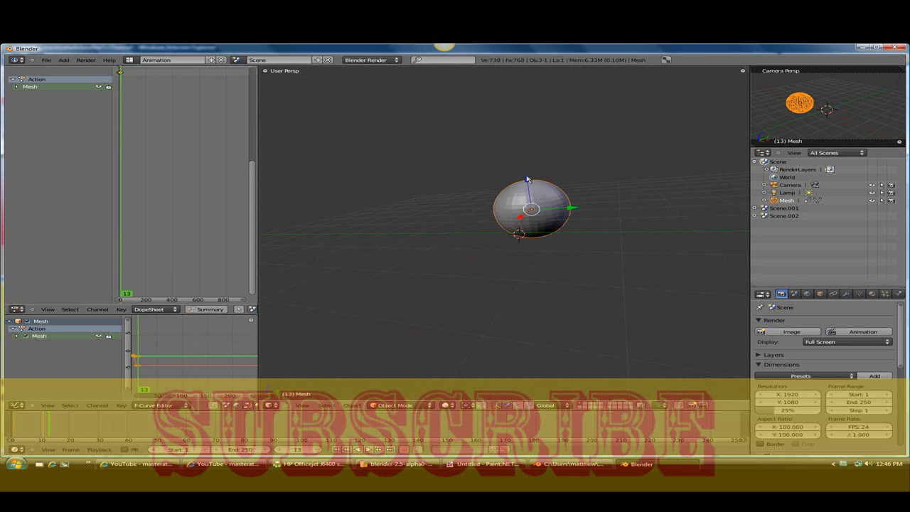
left_click_drag(532, 207, 523, 155)
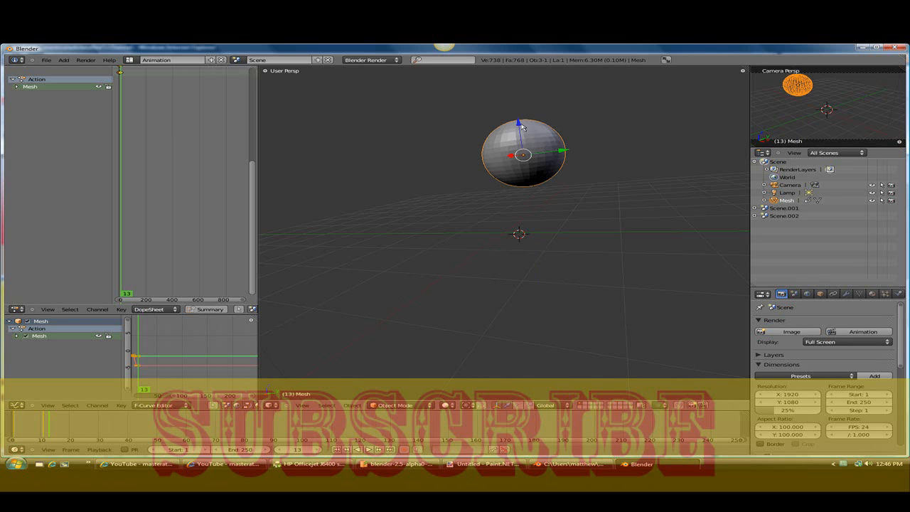
mouse_move(595, 143)
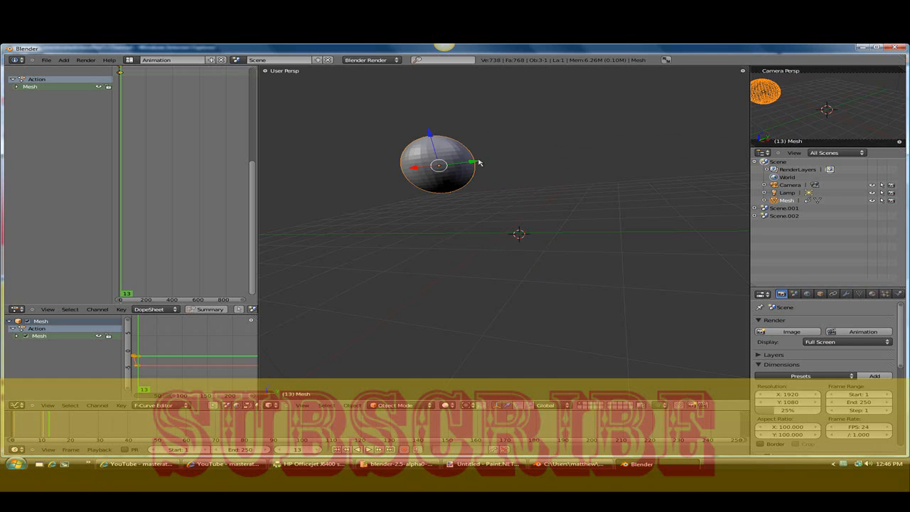
mouse_move(473, 164)
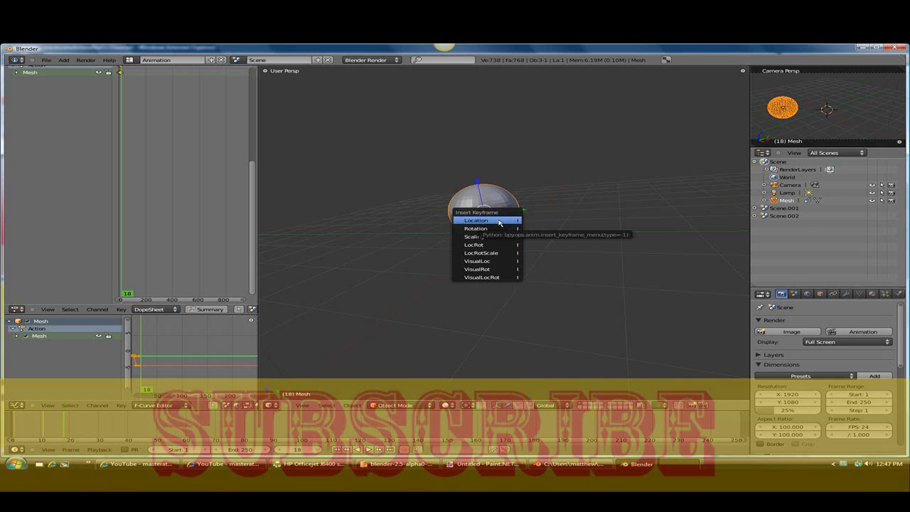
Step: Insert Location and Scaling keyframes for the sphere's new raised position
left_click(476, 219)
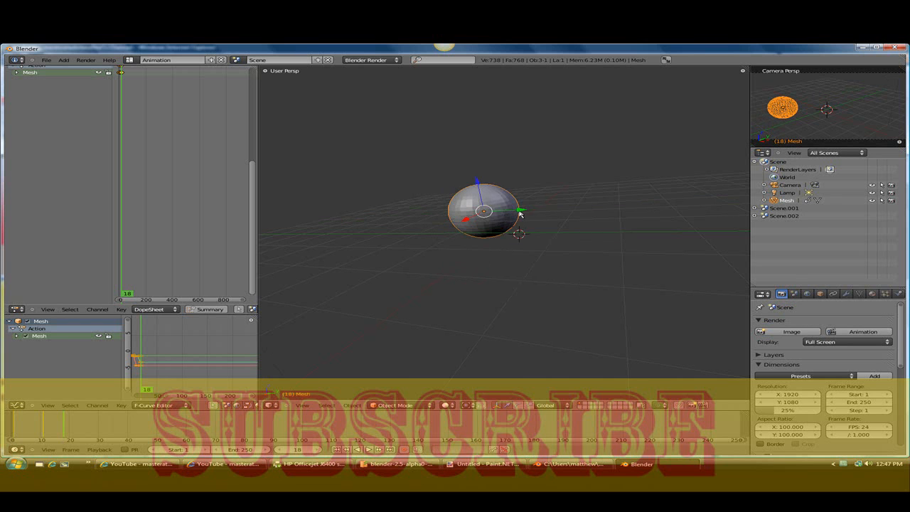
key("i")
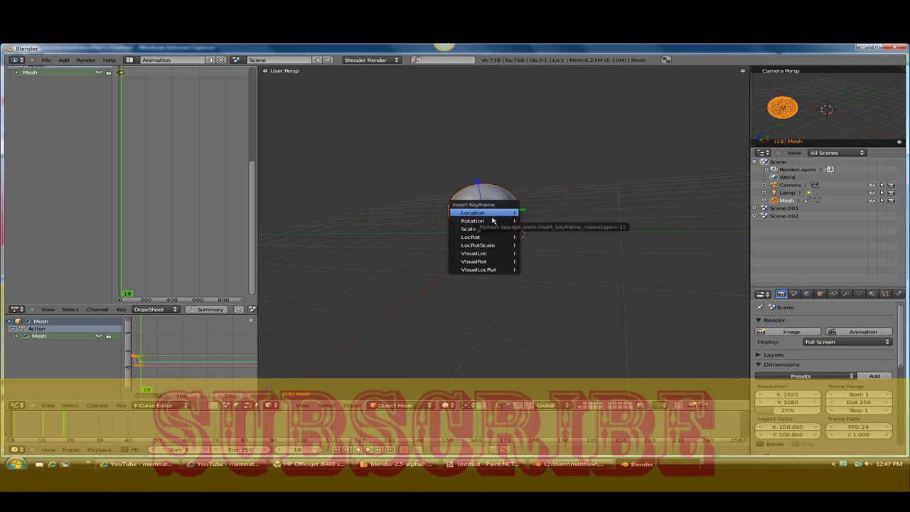
mouse_move(491, 229)
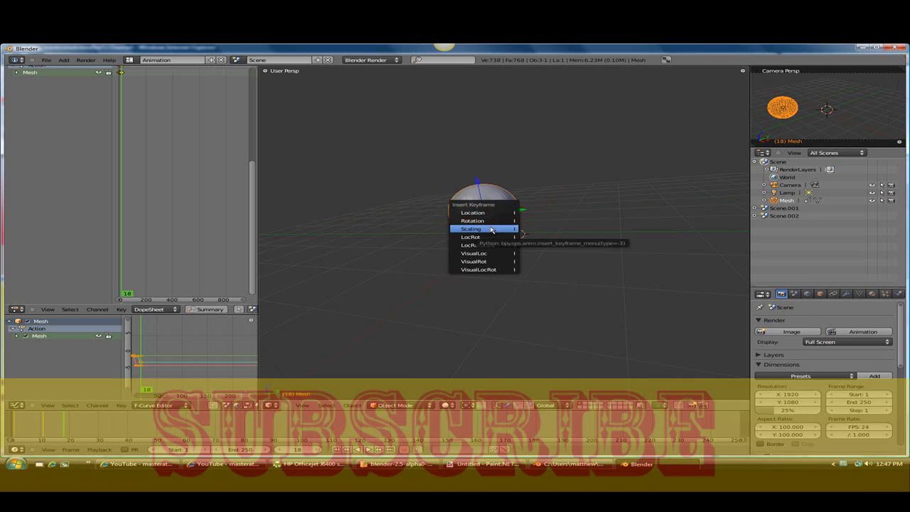
left_click(476, 229)
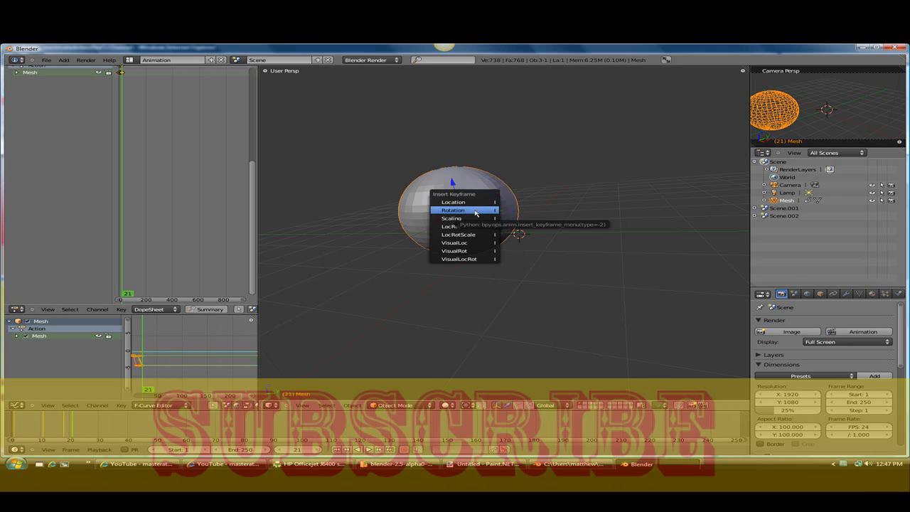
Step: Insert another keyframe for the enlarged sphere at a later frame
left_click(454, 211)
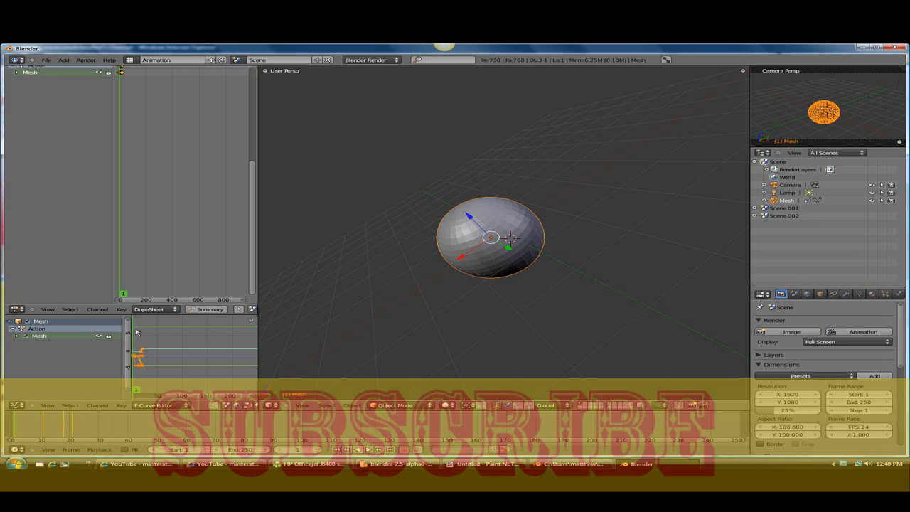
mouse_move(114, 331)
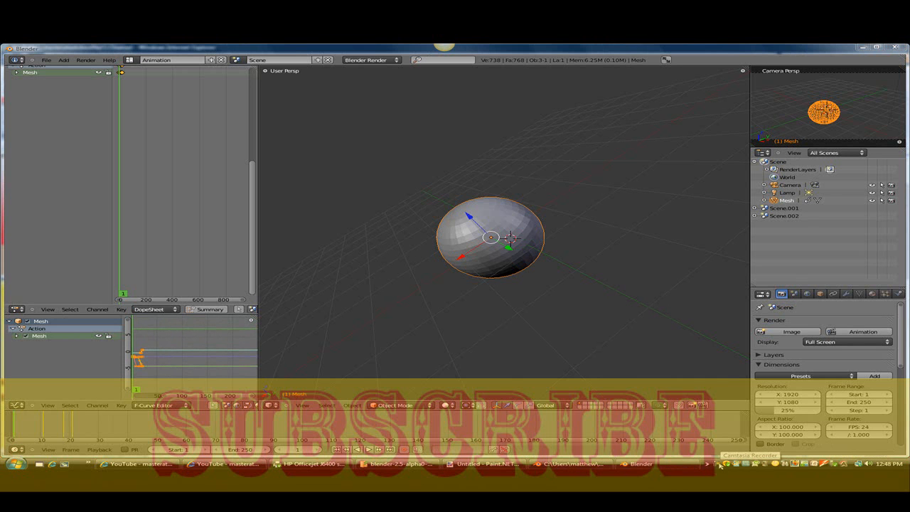
left_click(723, 464)
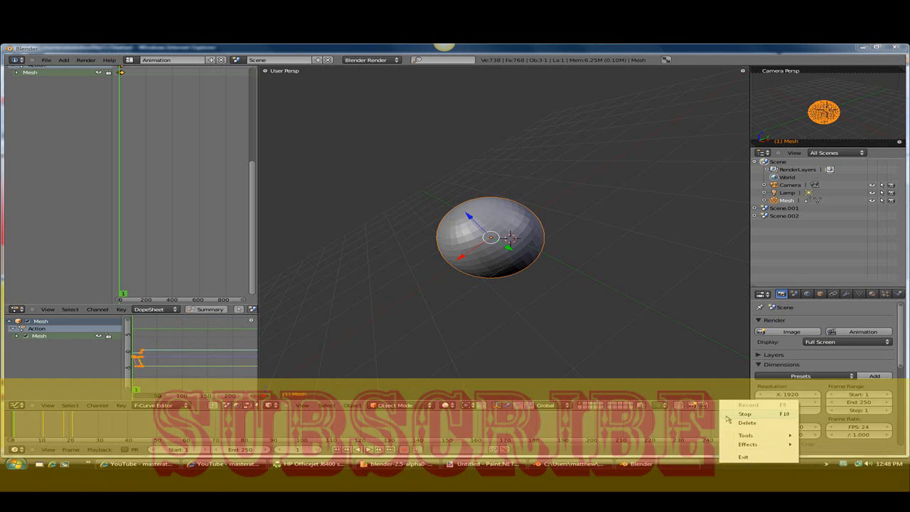